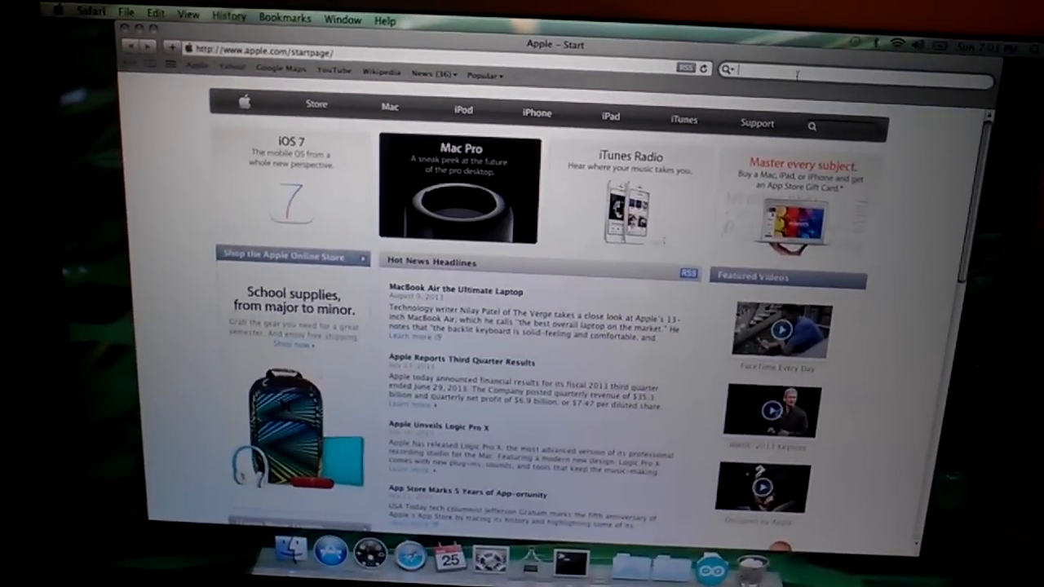
Run a Google search for "ti connect mac" from Safari's search field.
{"action": "type", "text": "t"}
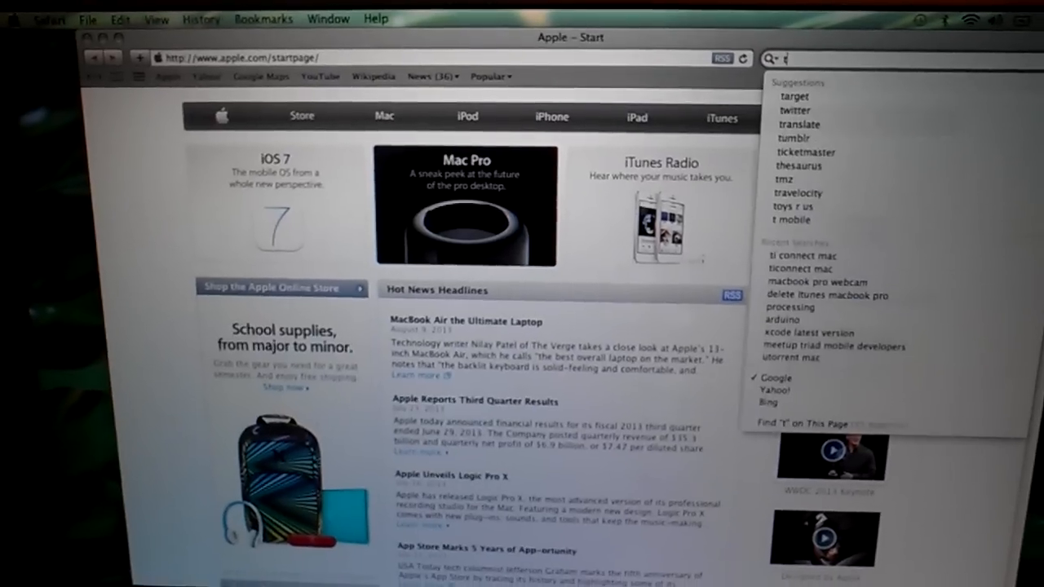
{"action": "type", "text": "iconnect"}
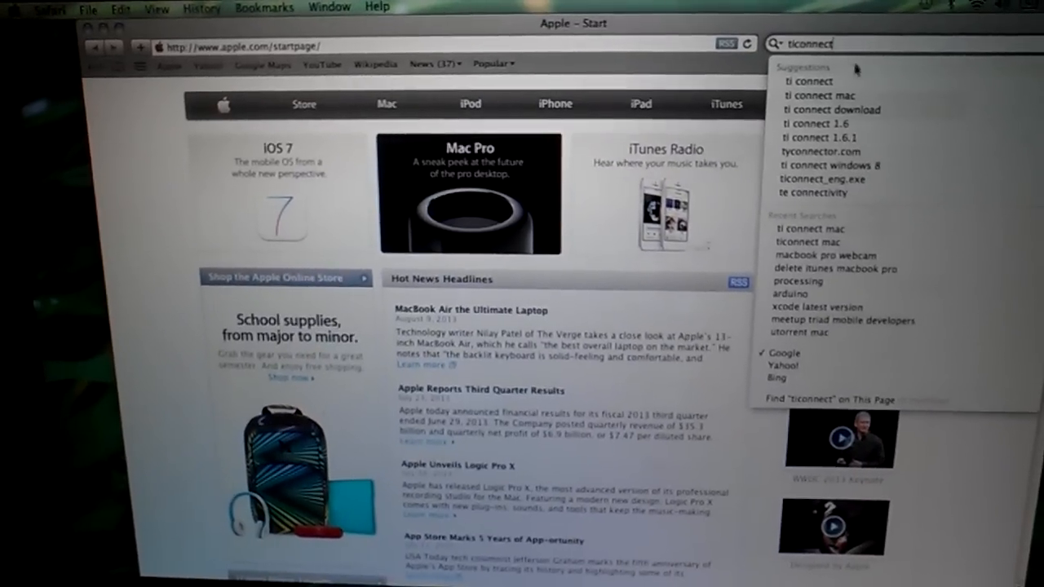
{"action": "left_click", "coordinate": [821, 94]}
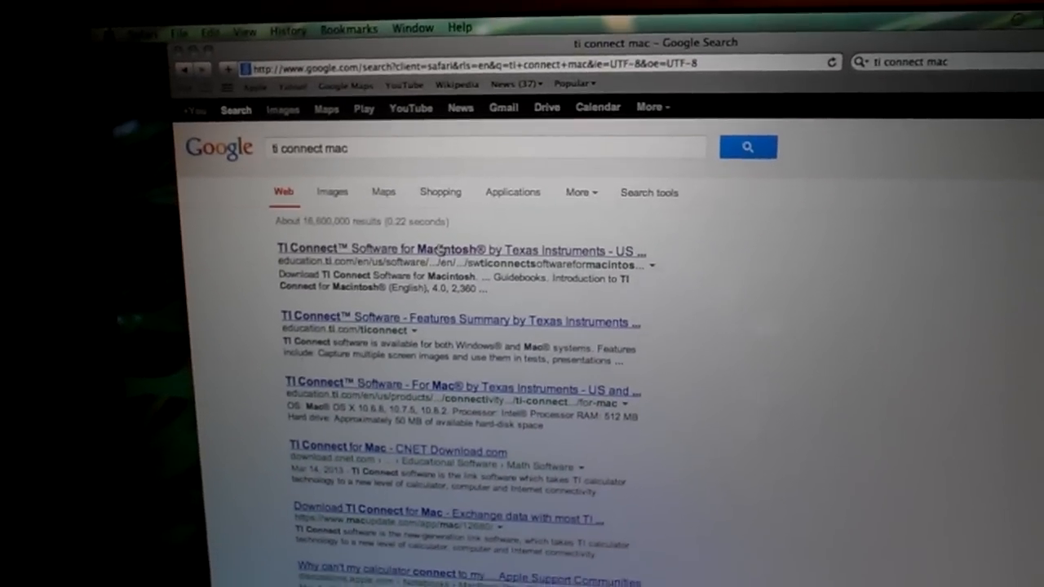
Open the first result, TI Connect Software for Macintosh by Texas Instruments.
{"action": "left_click", "coordinate": [457, 251]}
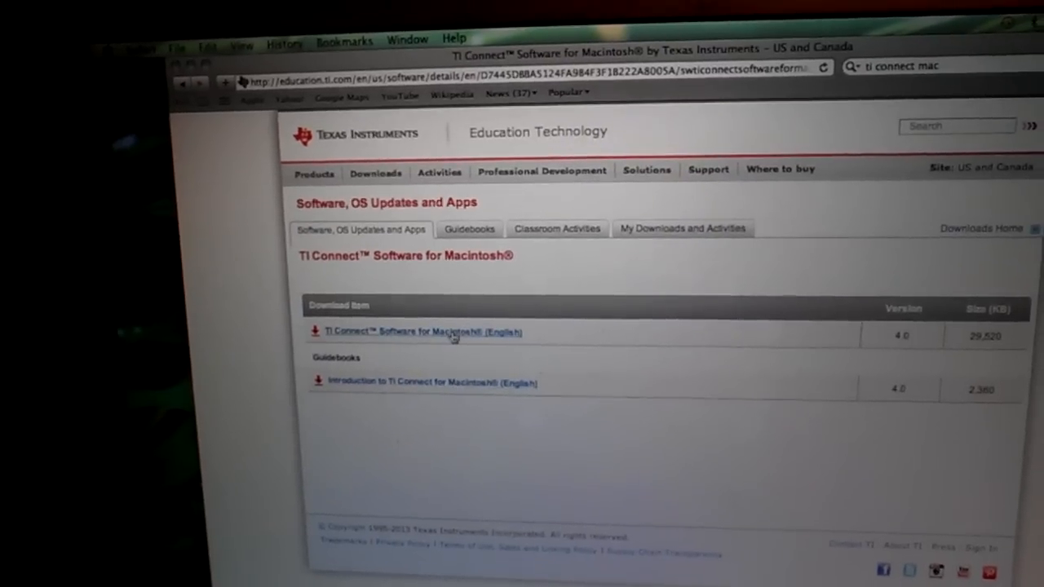
Download the TI Connect Software for Macintosh (English) disk image TIConnect_40.dmg.
{"action": "left_click", "coordinate": [419, 333]}
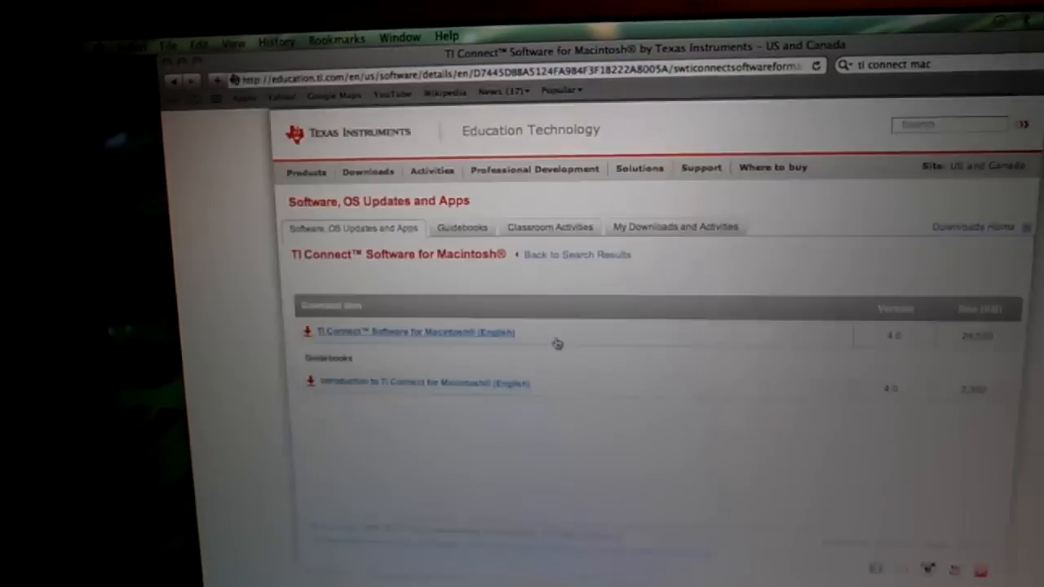
{"action": "left_click", "coordinate": [411, 333]}
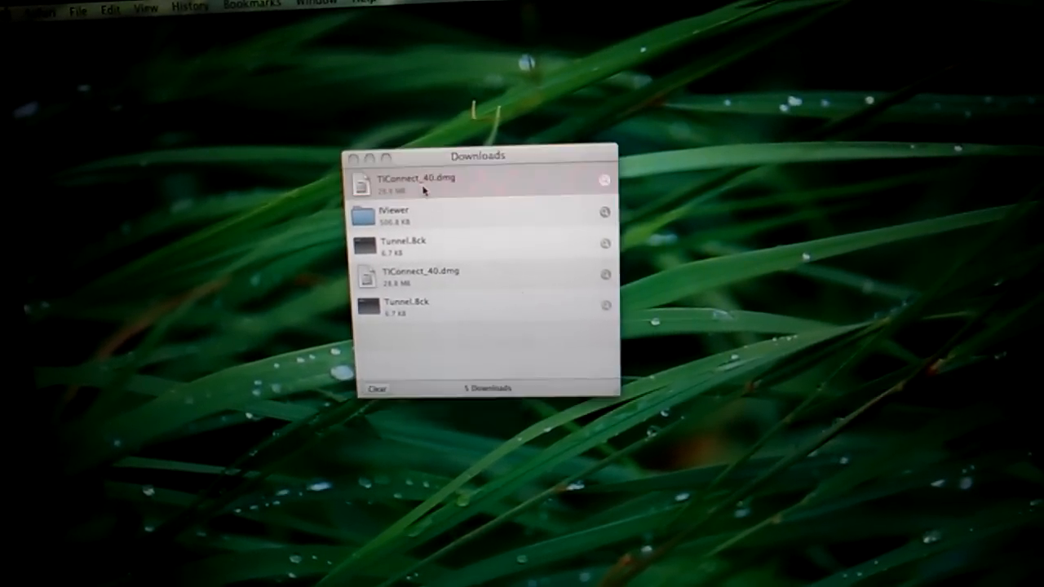
Open the downloaded TIConnect_40.dmg and launch its .pkg installer.
{"action": "double_click", "coordinate": [424, 179]}
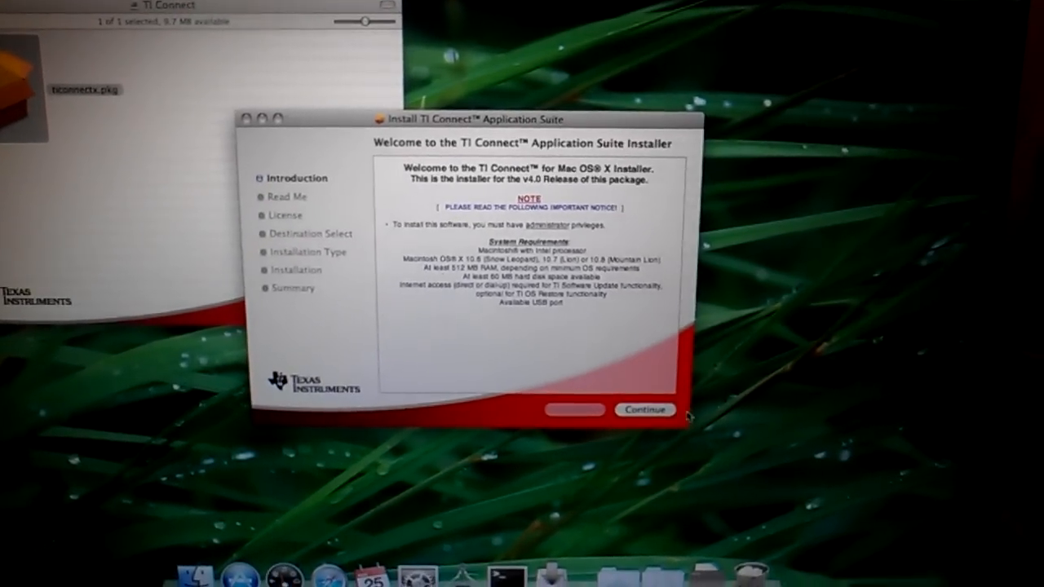
Accept the introduction, license and all-users destination, and start the standard install on "Untitled".
{"action": "left_click", "coordinate": [647, 410]}
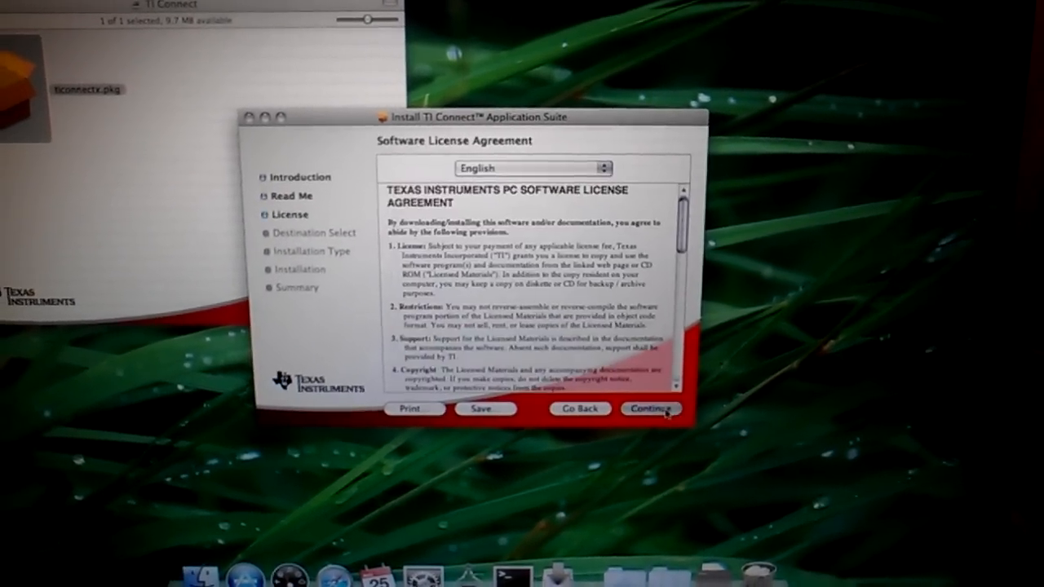
{"action": "left_click", "coordinate": [651, 408]}
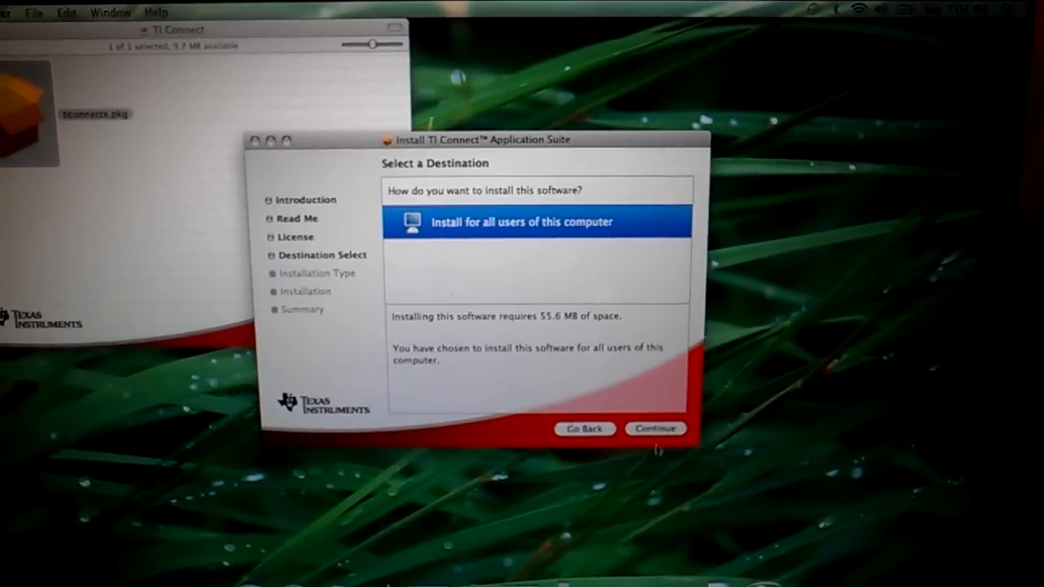
{"action": "left_click", "coordinate": [656, 429]}
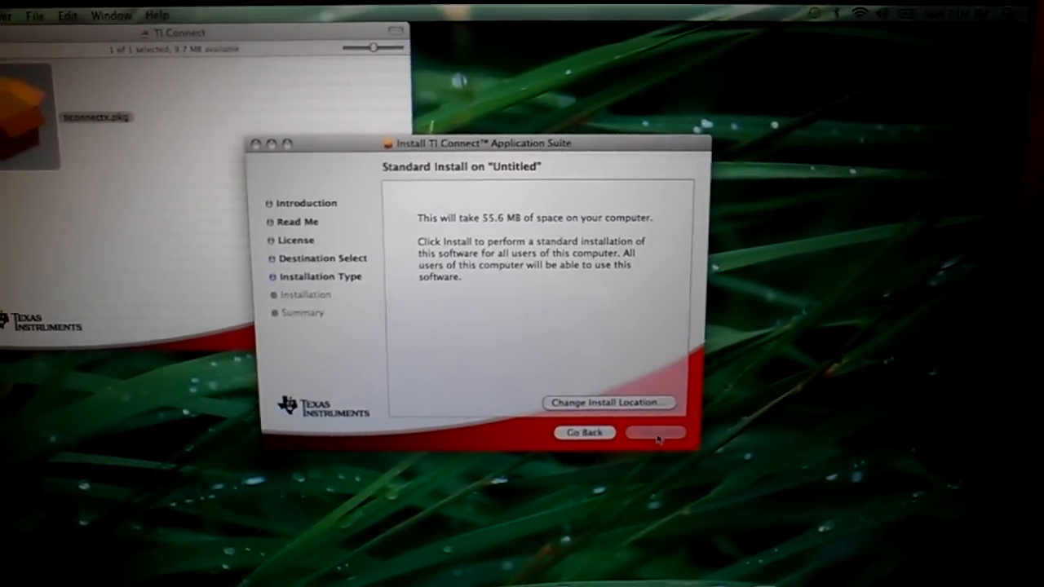
{"action": "left_click", "coordinate": [656, 434]}
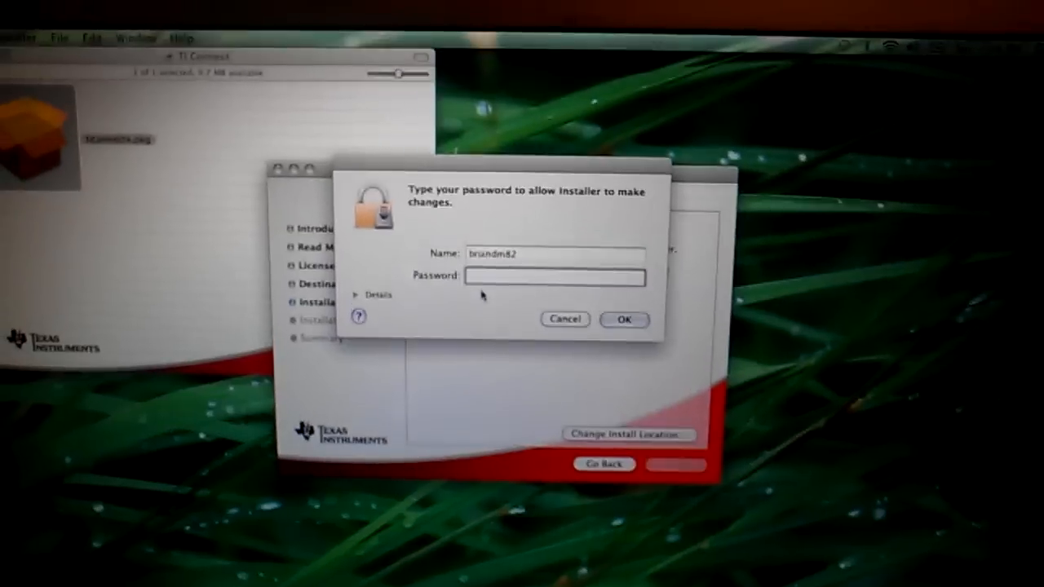
Authorize the installation with the administrator password.
{"action": "type", "text": "••"}
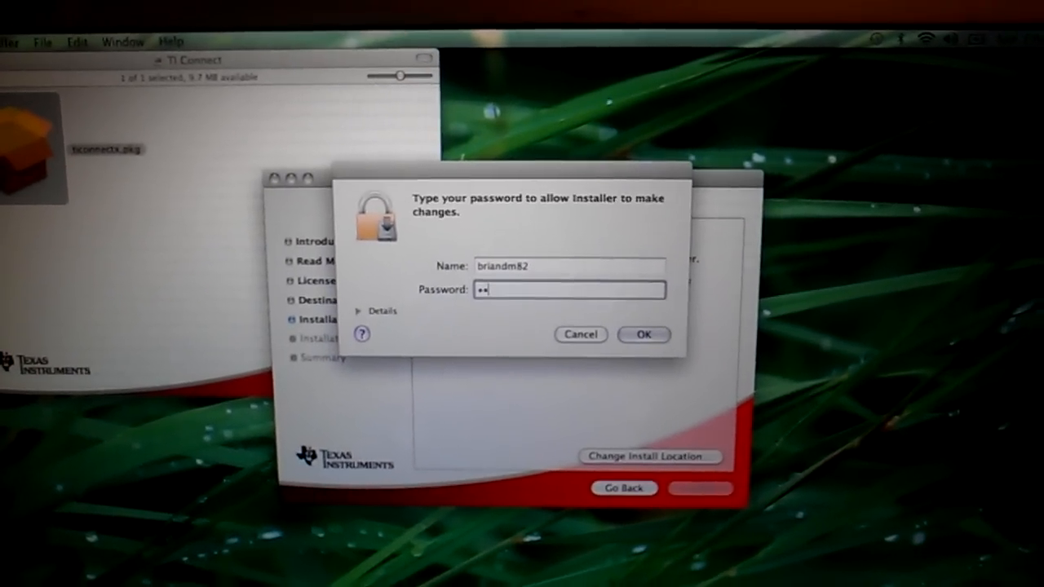
{"action": "type", "text": "•••••"}
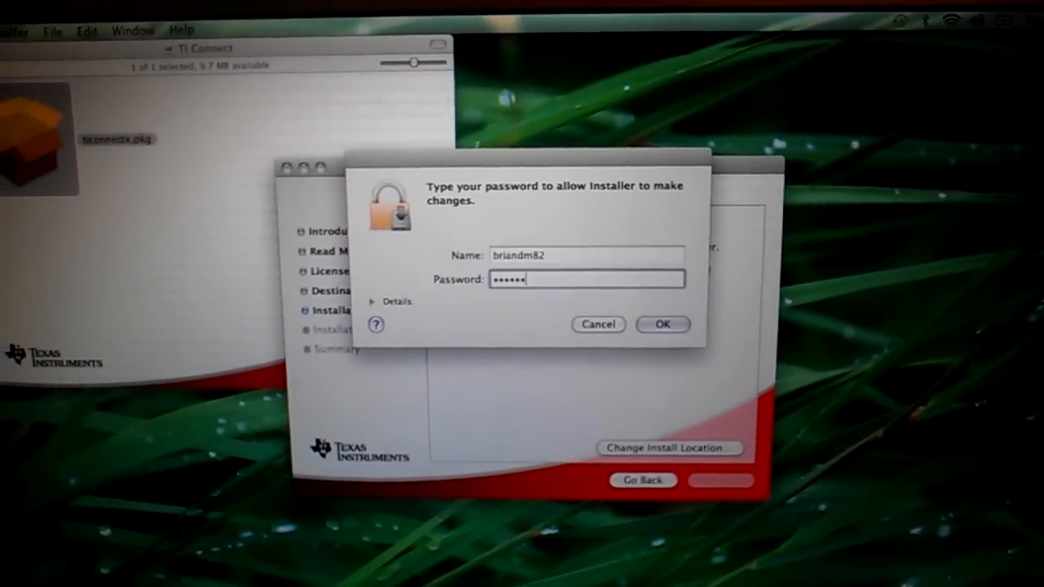
{"action": "left_click", "coordinate": [663, 323]}
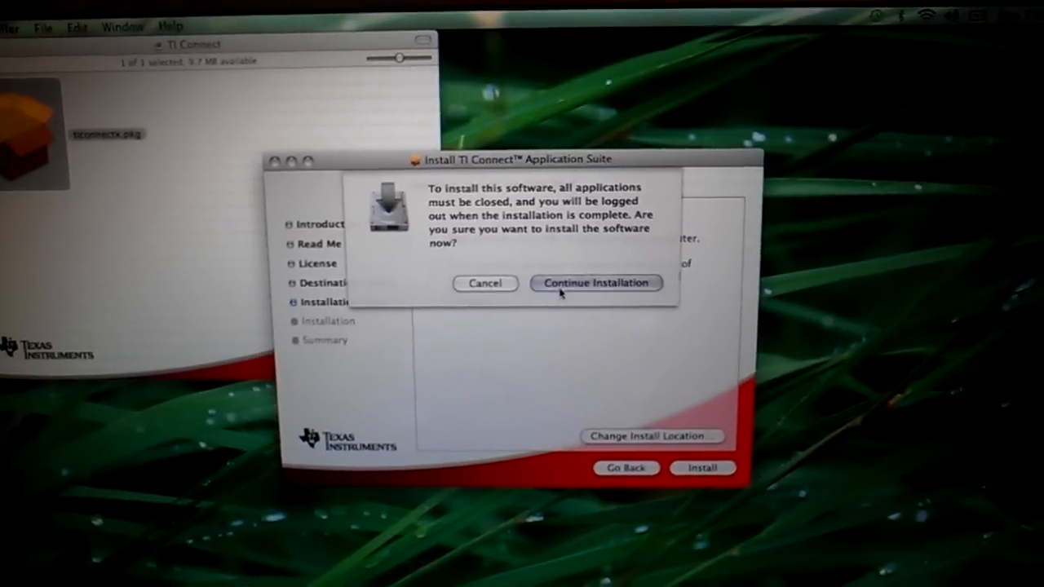
Continue the installation past the log-out warning until it reports success.
{"action": "left_click", "coordinate": [598, 284]}
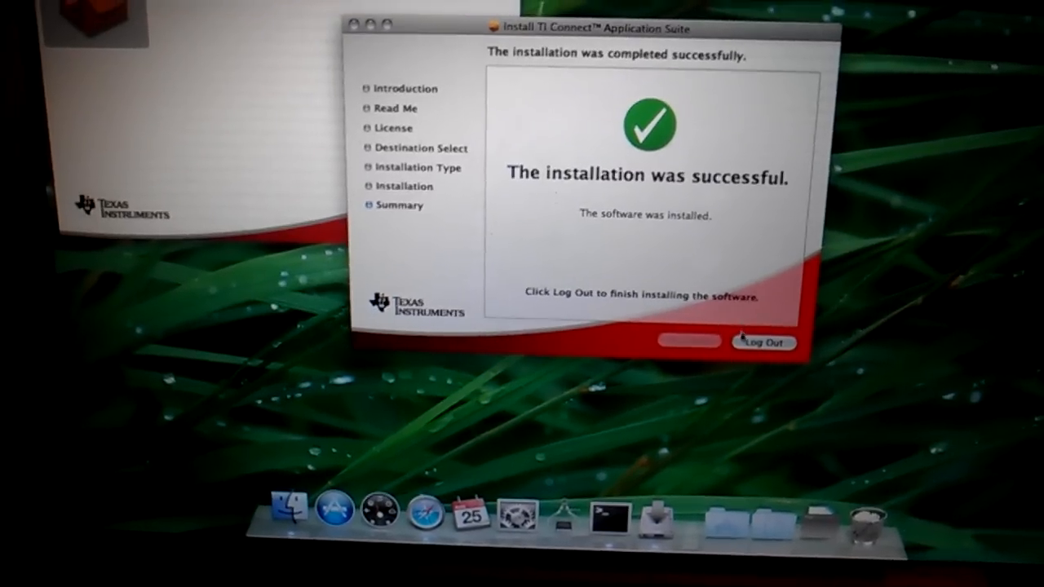
Log out from the installer's summary page to complete setup.
{"action": "left_click", "coordinate": [763, 343]}
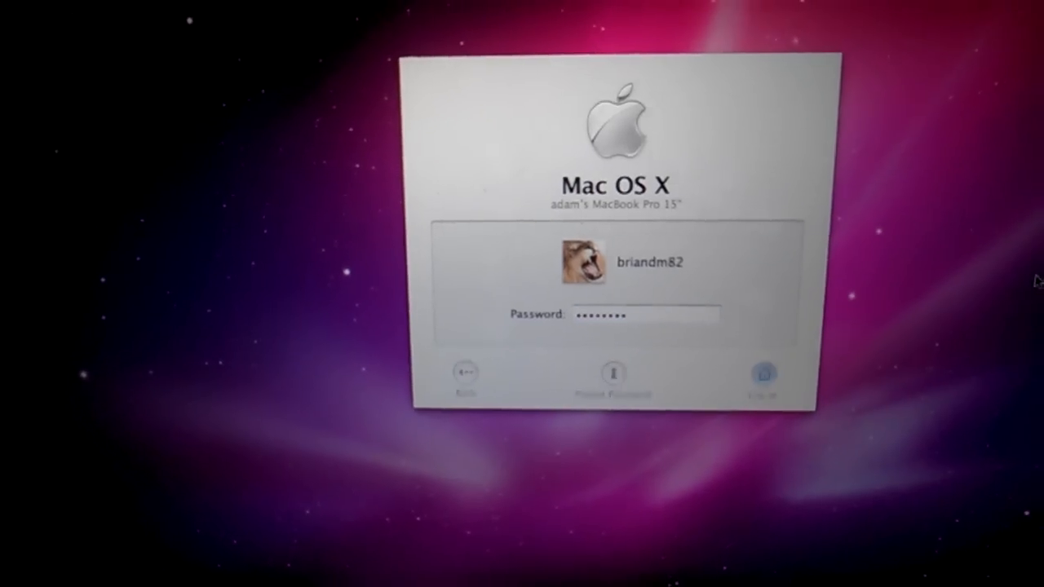
Log back in to the user account at the Mac OS X login window.
{"action": "left_click", "coordinate": [762, 376]}
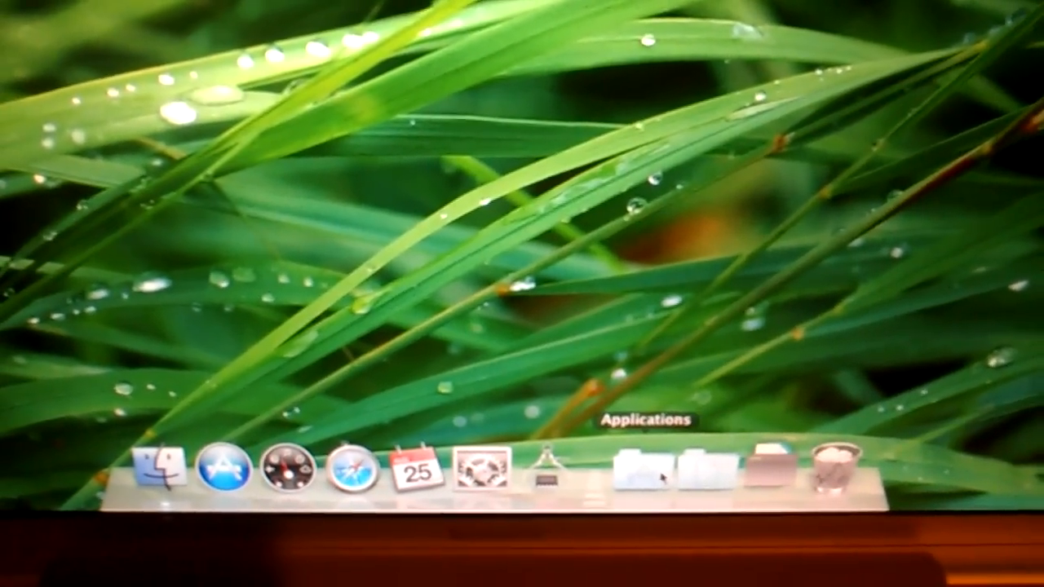
Launch the newly installed TI Connect from the Dock's Applications stack.
{"action": "left_click", "coordinate": [645, 470]}
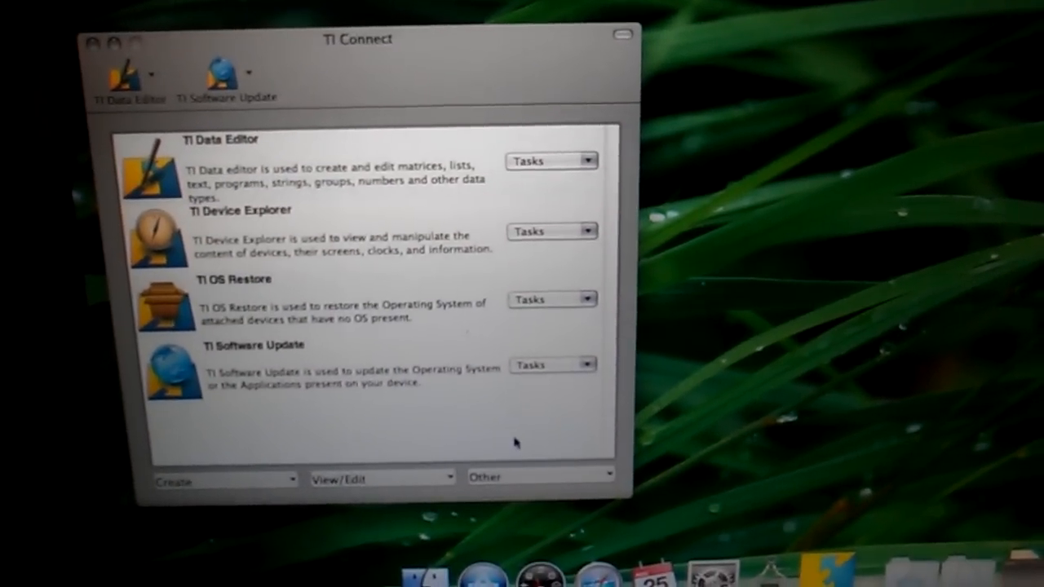
Choose Send Files to Devices from the Other tasks menu, which fails with error 1003.
{"action": "left_click", "coordinate": [551, 483]}
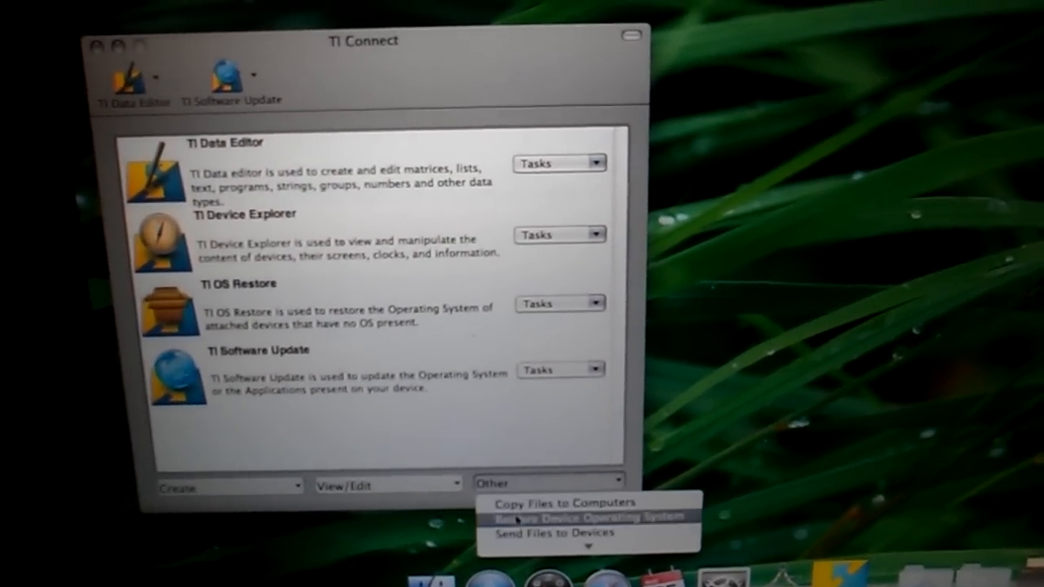
{"action": "left_click", "coordinate": [571, 517]}
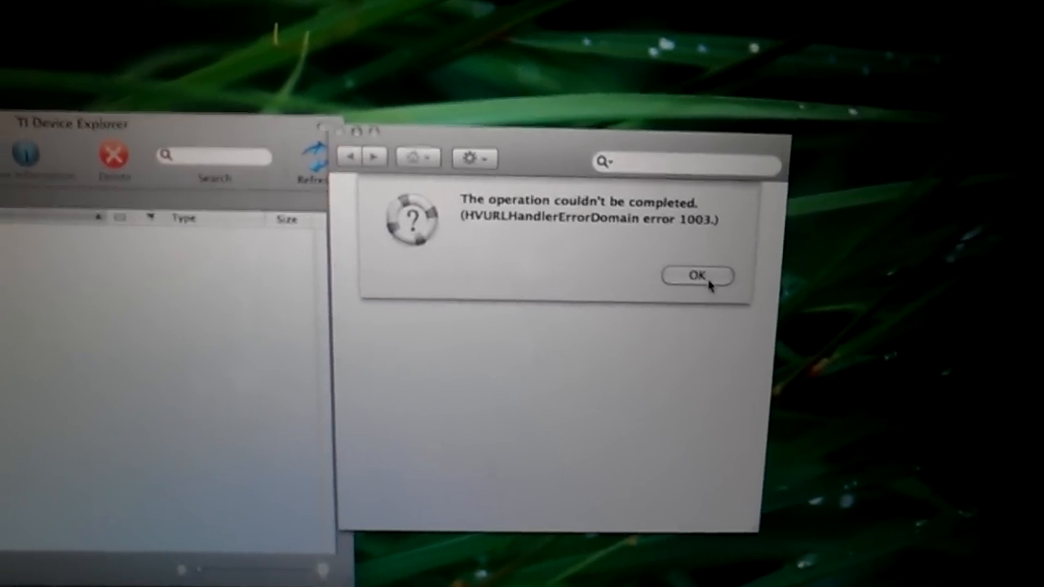
Dismiss the operation-couldn't-be-completed error alert with OK.
{"action": "left_click", "coordinate": [698, 275]}
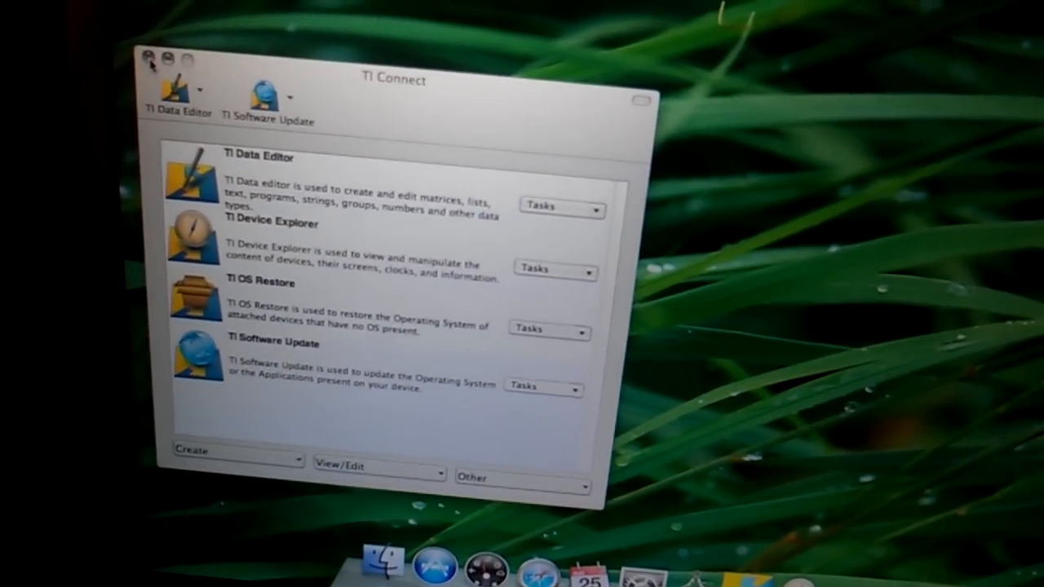
Reopen the Other tasks menu listing copy files, restore OS and update device.
{"action": "left_click", "coordinate": [147, 59]}
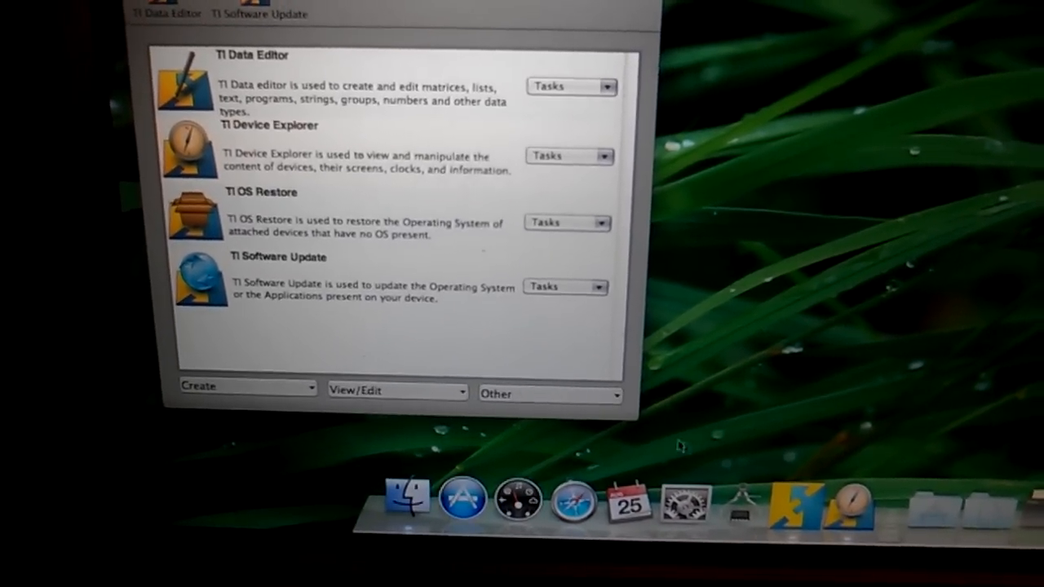
{"action": "left_click", "coordinate": [548, 391]}
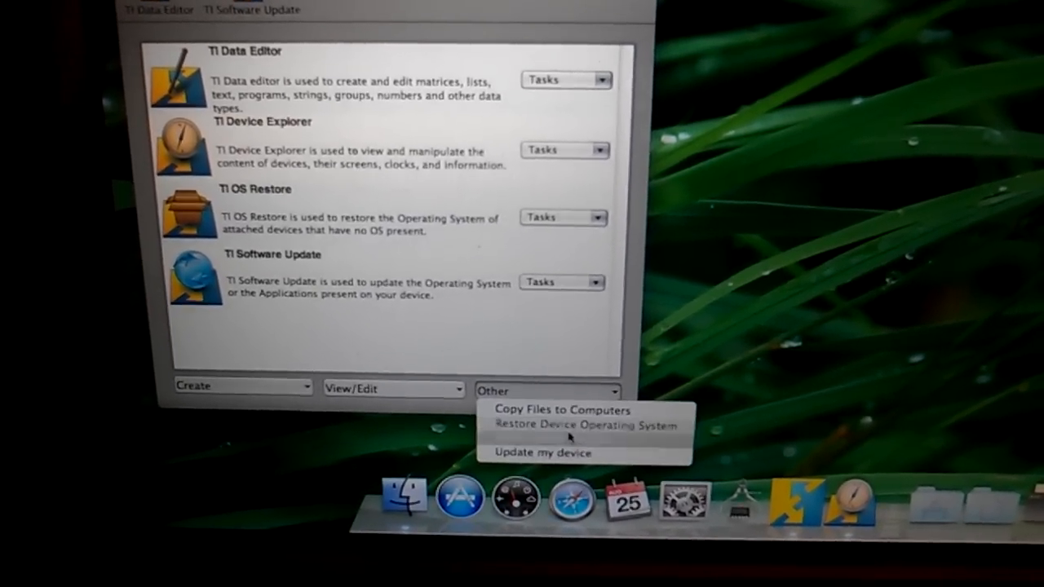